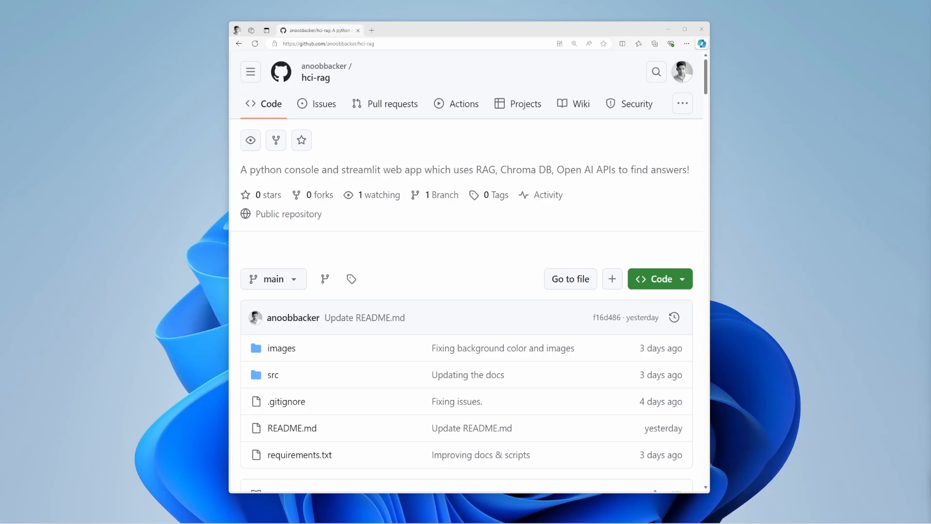
pyautogui.scroll(-3)
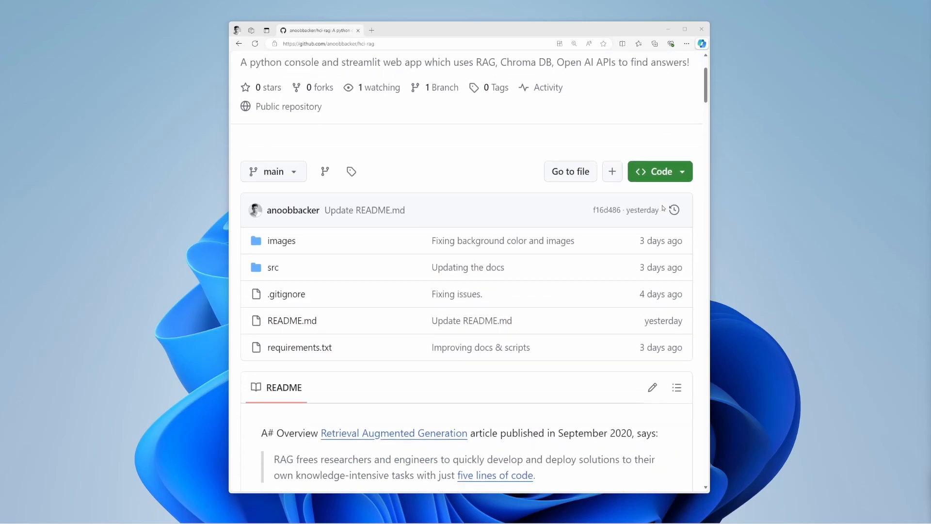
pyautogui.scroll(-3)
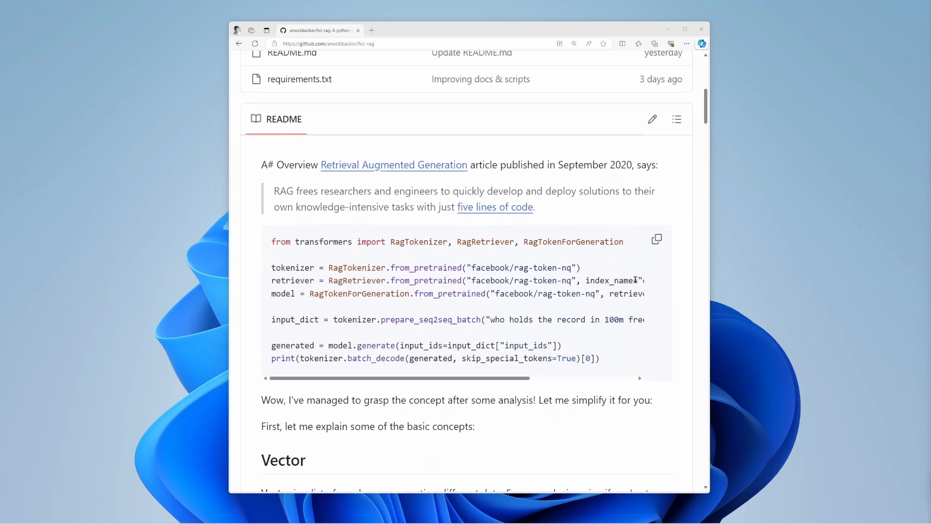
pyautogui.moveTo(684, 285)
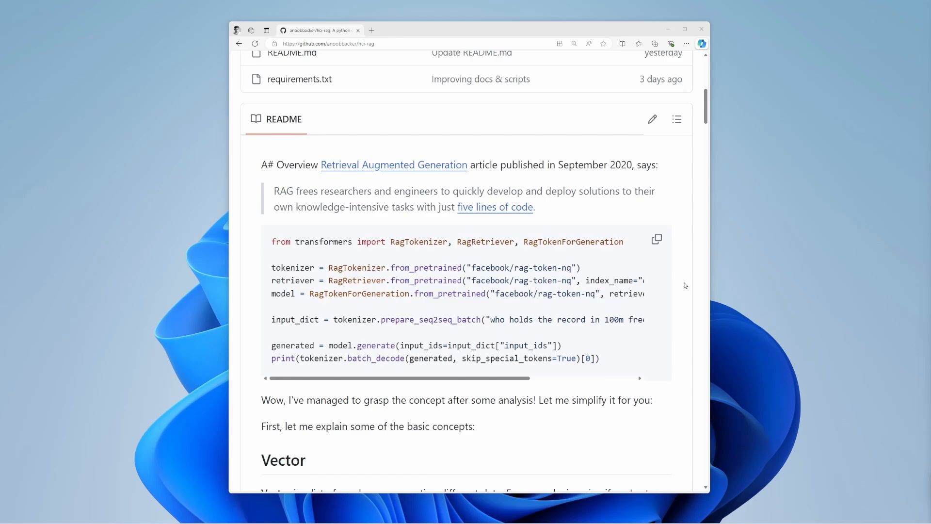
pyautogui.moveTo(686, 281)
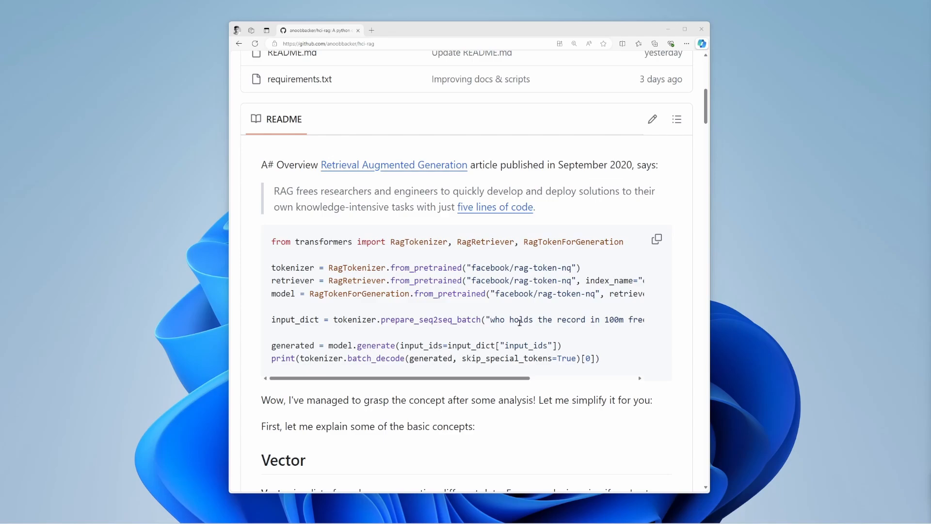
pyautogui.moveTo(629, 316)
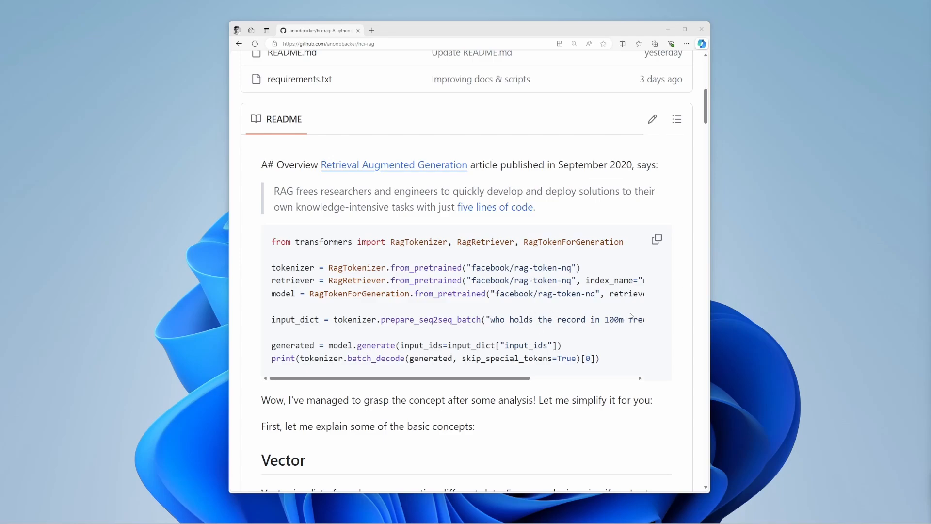
pyautogui.moveTo(657, 316)
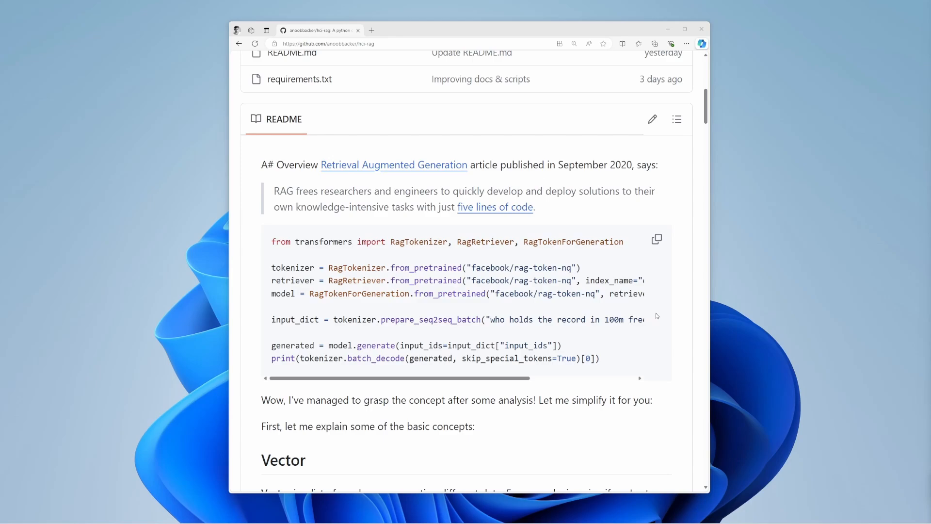
pyautogui.scroll(-3)
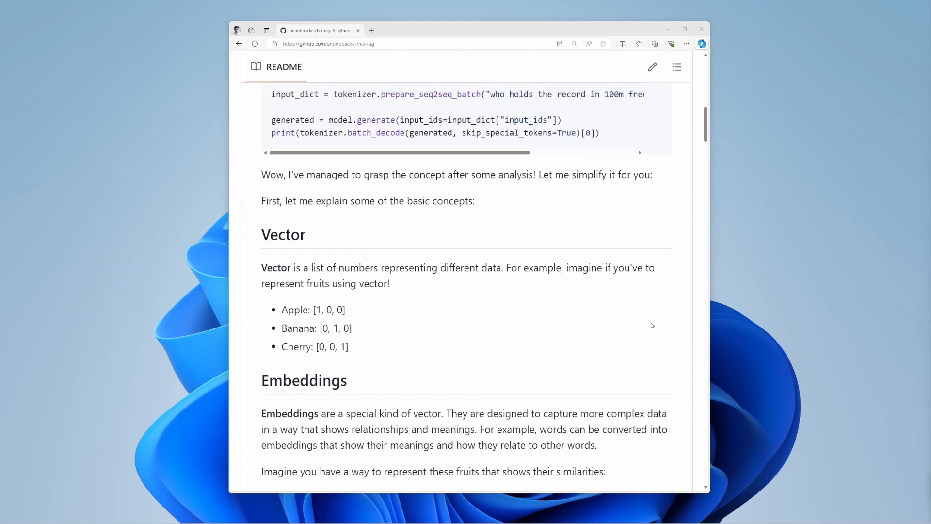
pyautogui.scroll(-3)
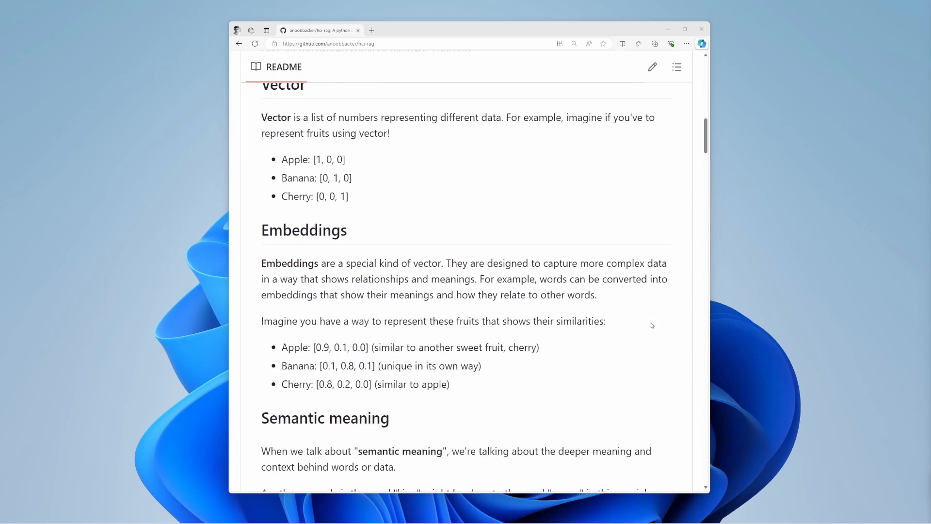
pyautogui.scroll(3)
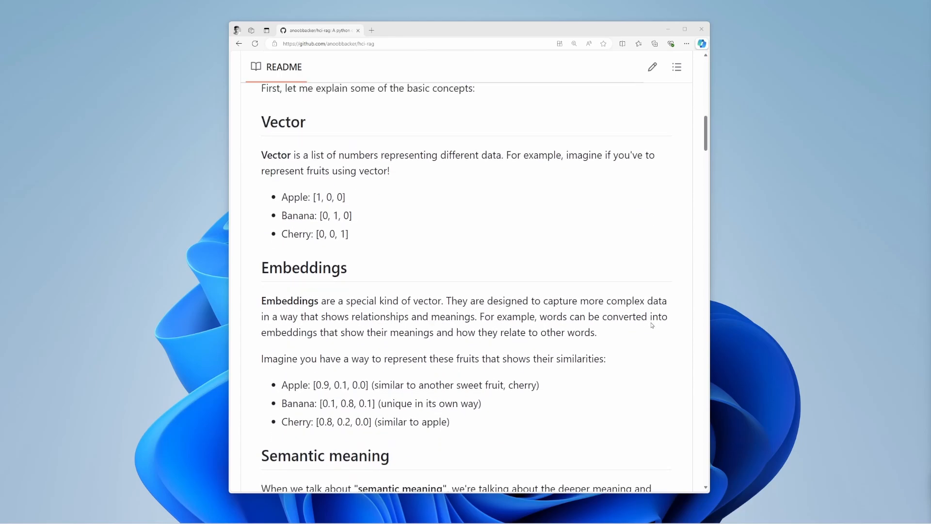
pyautogui.moveTo(364, 204)
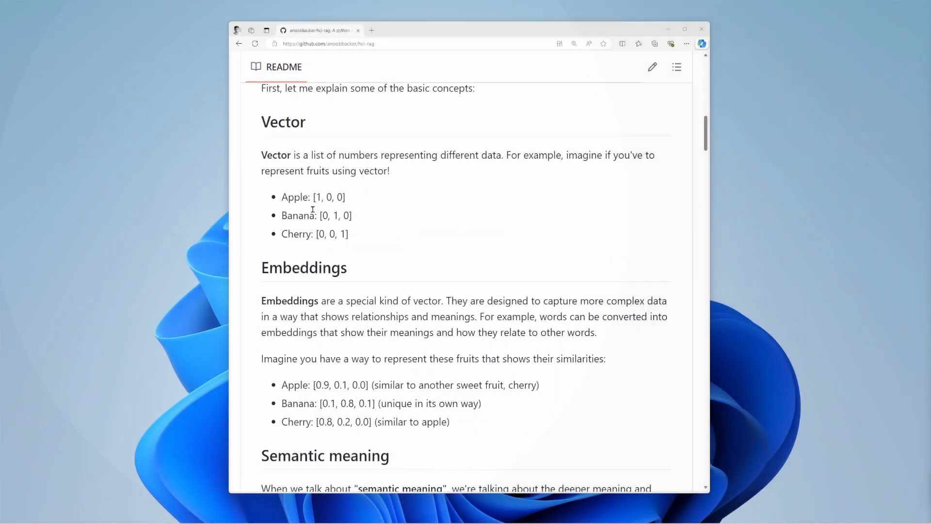
pyautogui.moveTo(375, 222)
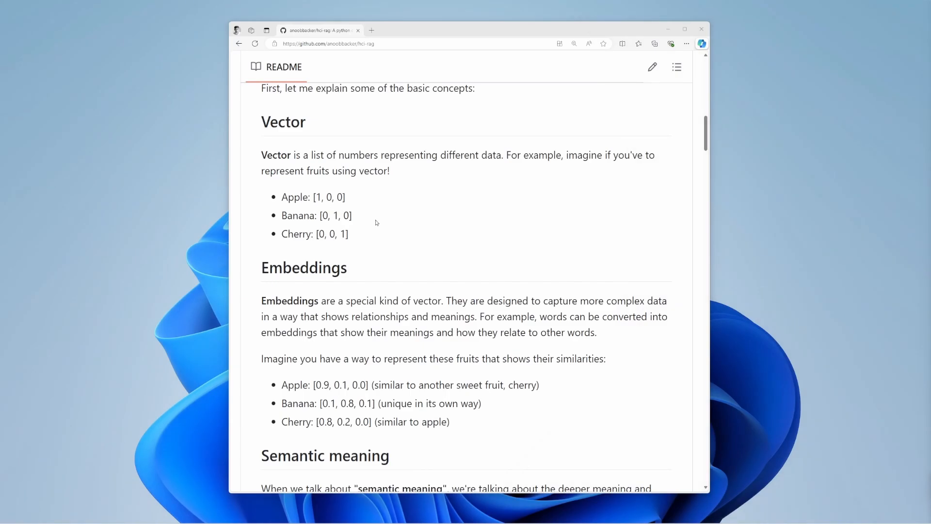
pyautogui.moveTo(404, 299)
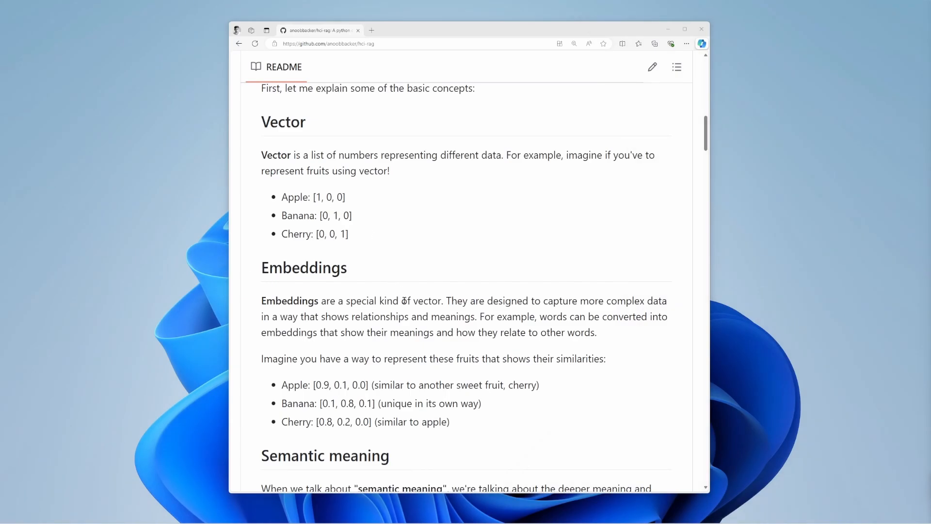
pyautogui.moveTo(473, 355)
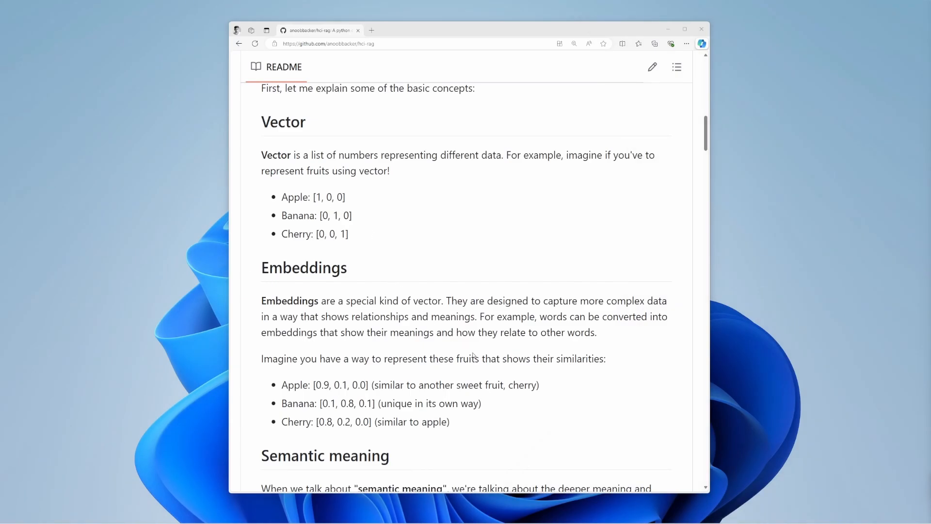
pyautogui.moveTo(527, 408)
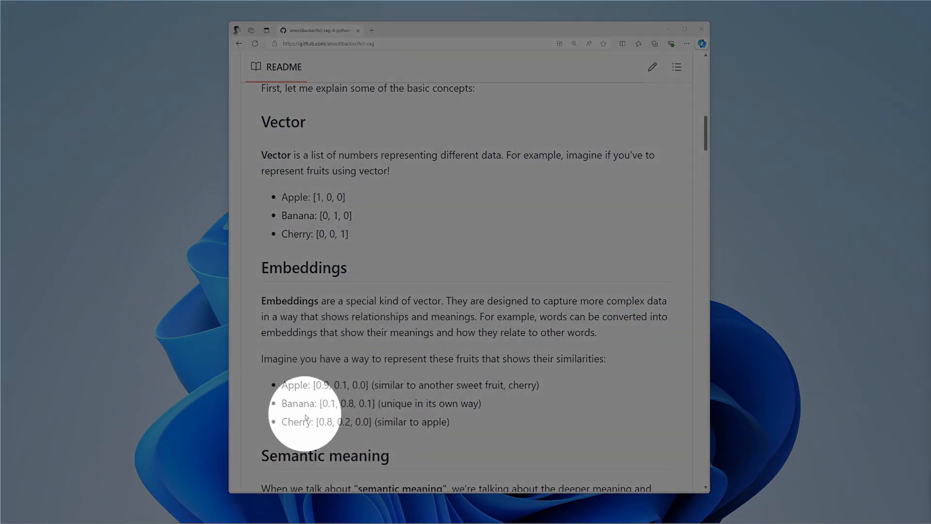
pyautogui.scroll(-3)
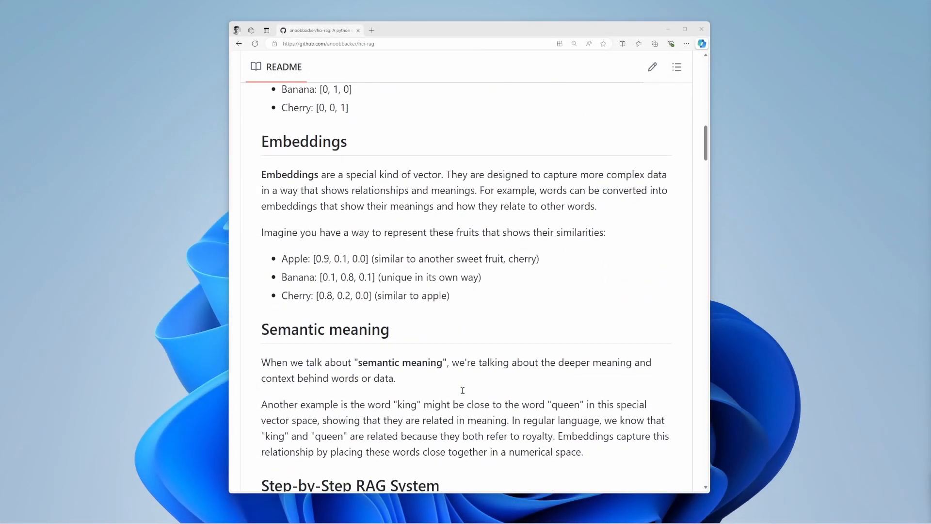
pyautogui.scroll(-3)
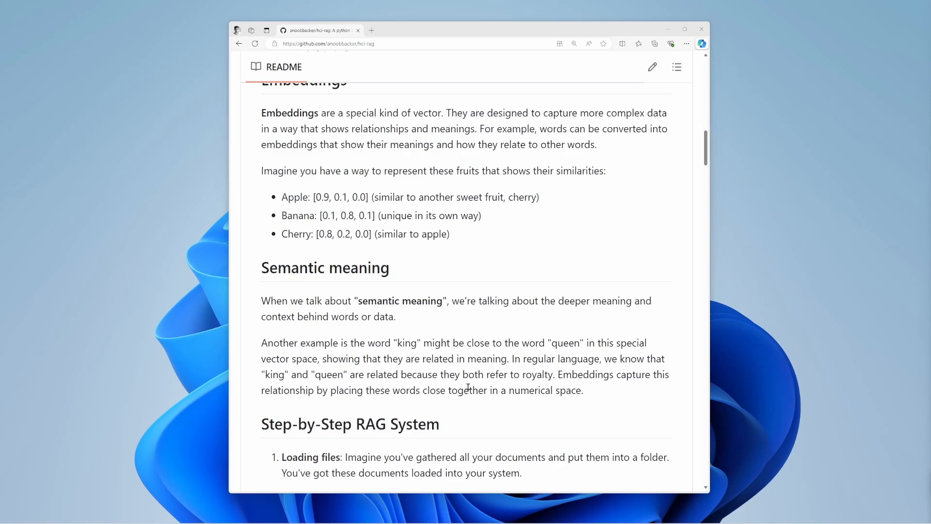
pyautogui.scroll(-3)
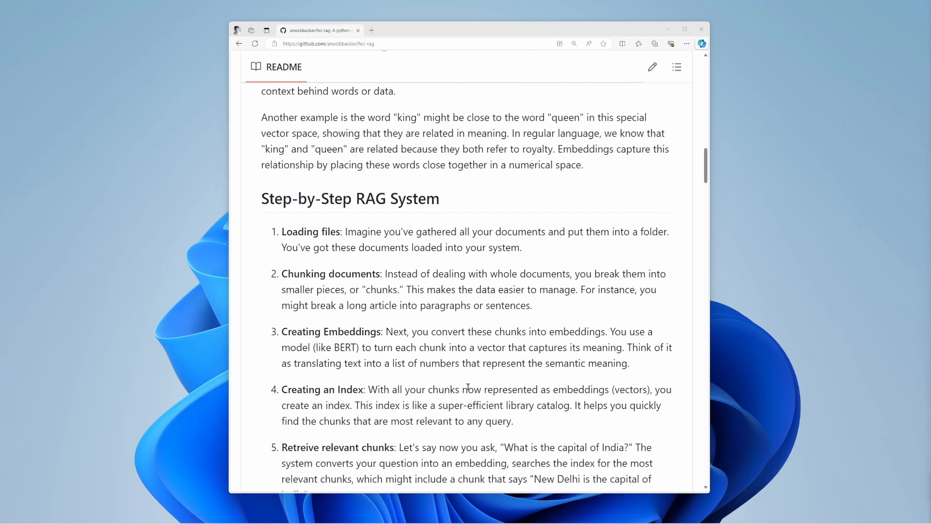
pyautogui.scroll(-3)
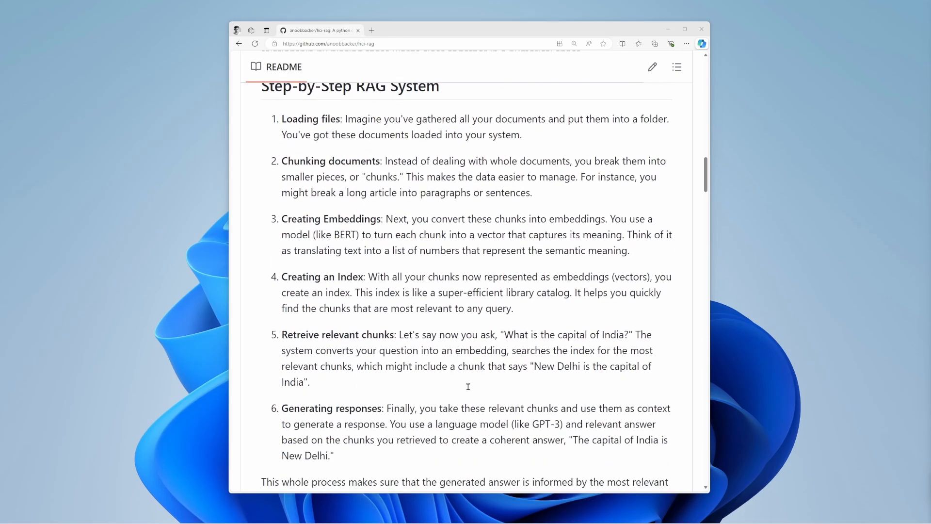
pyautogui.scroll(-3)
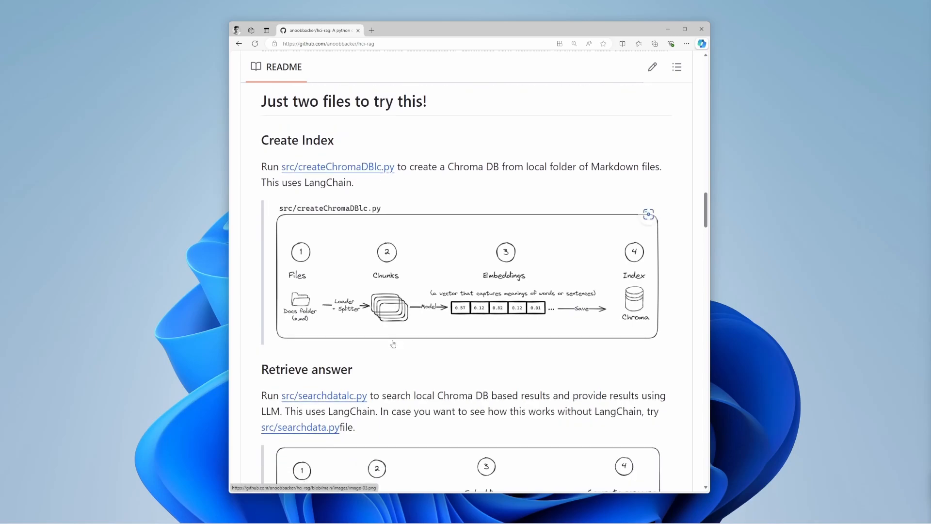
pyautogui.moveTo(396, 355)
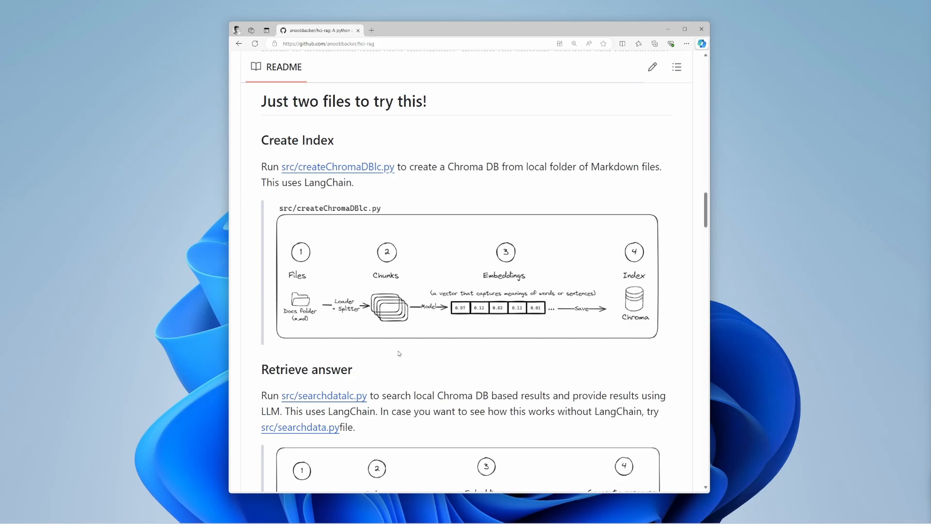
pyautogui.scroll(-3)
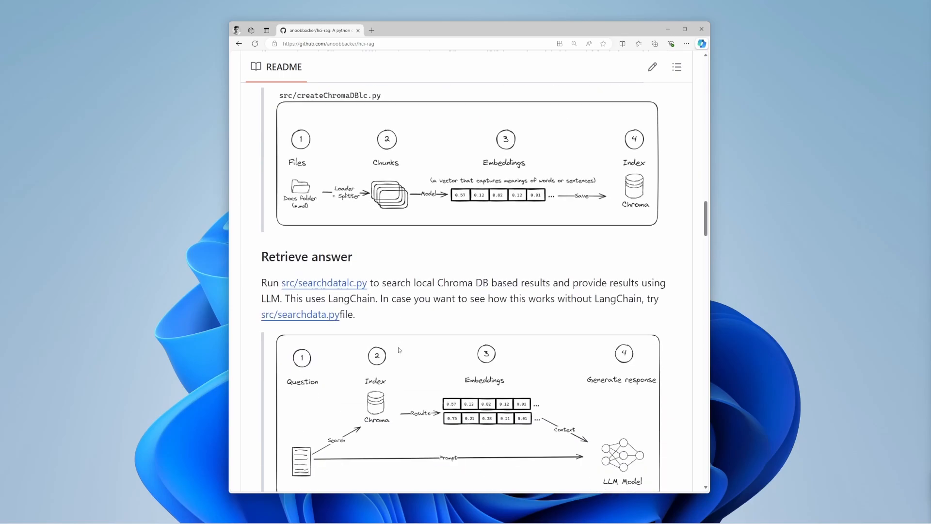
pyautogui.scroll(-3)
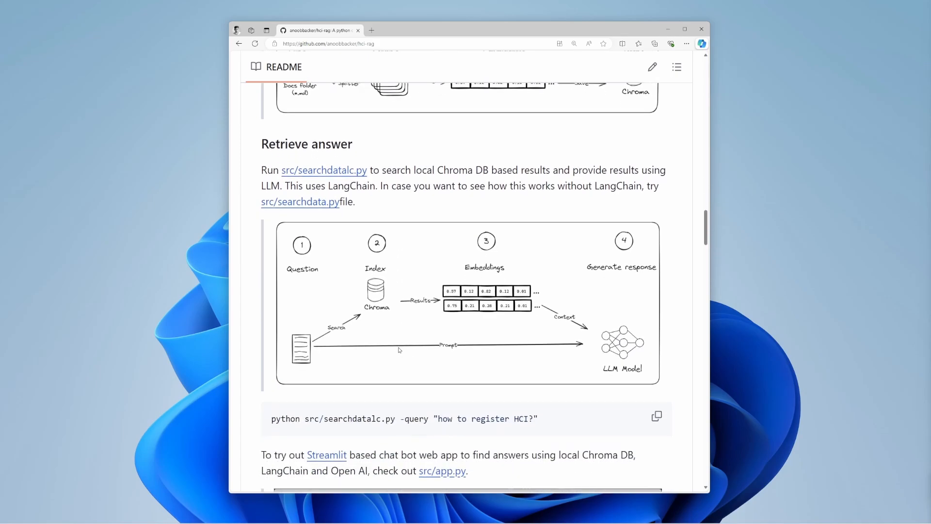
pyautogui.scroll(-3)
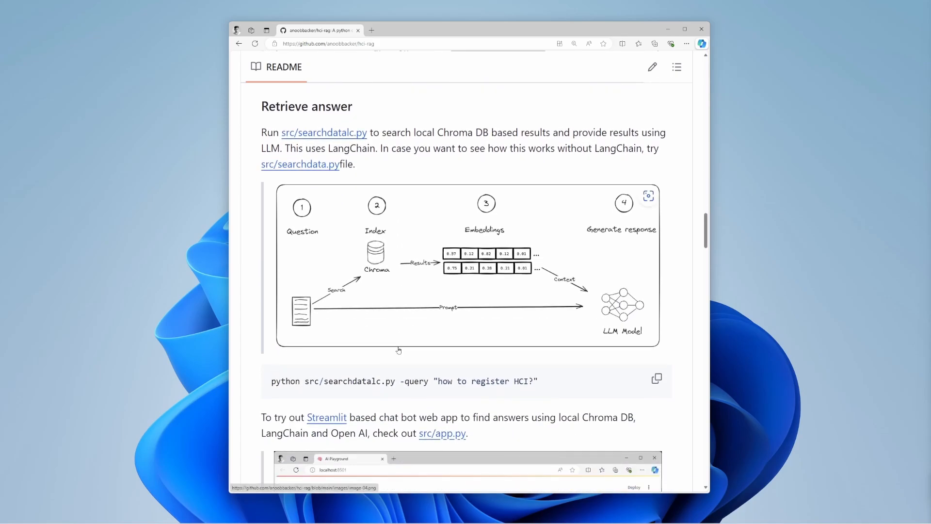
pyautogui.moveTo(344, 333)
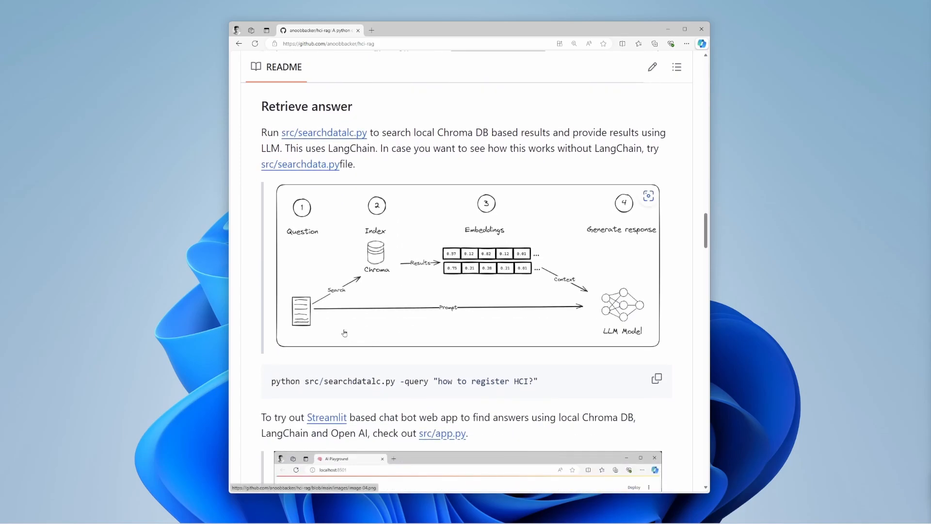
pyautogui.moveTo(338, 289)
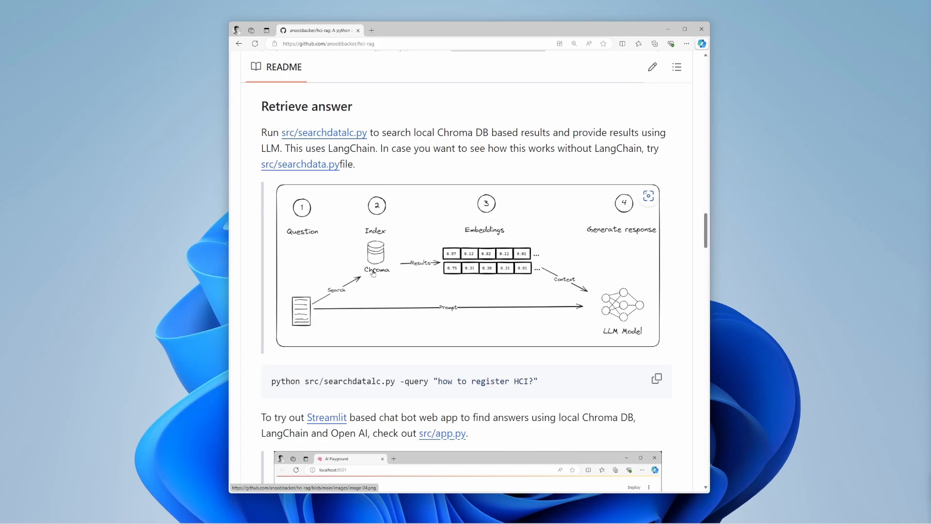
pyautogui.moveTo(453, 274)
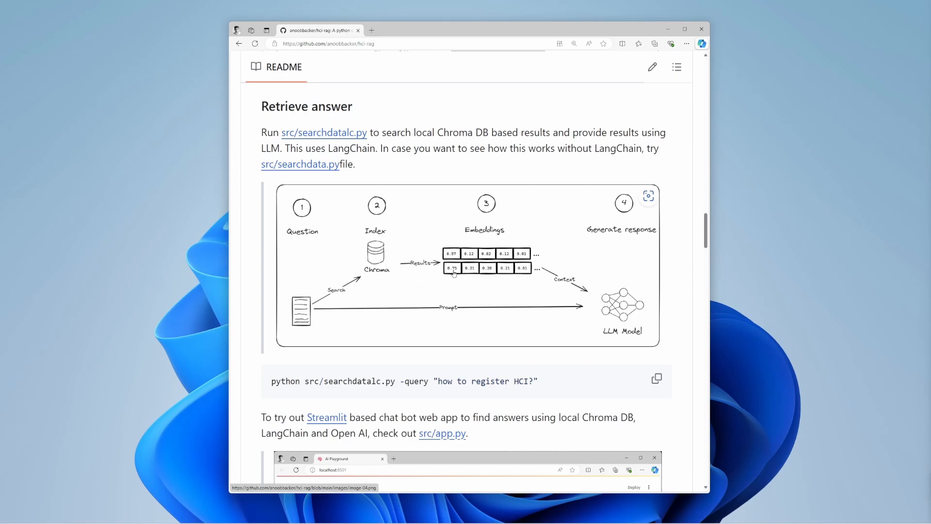
pyautogui.moveTo(581, 310)
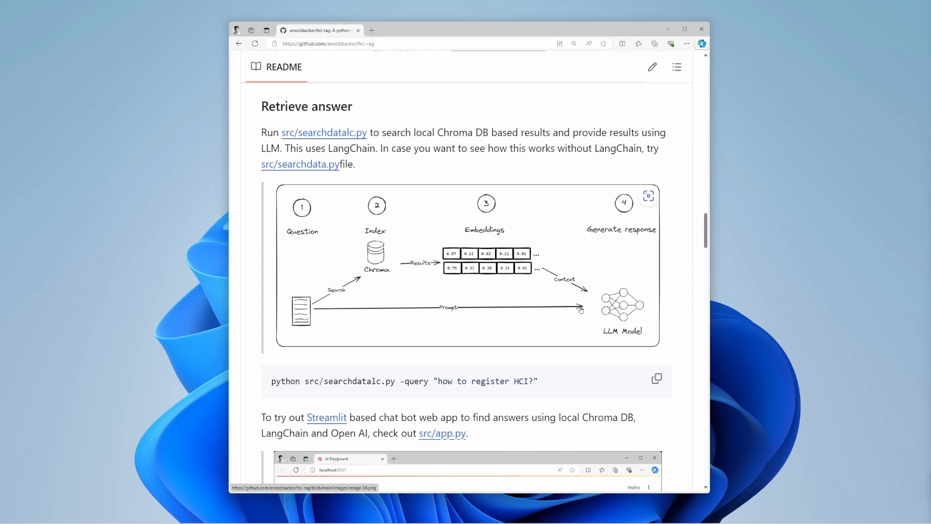
pyautogui.moveTo(594, 305)
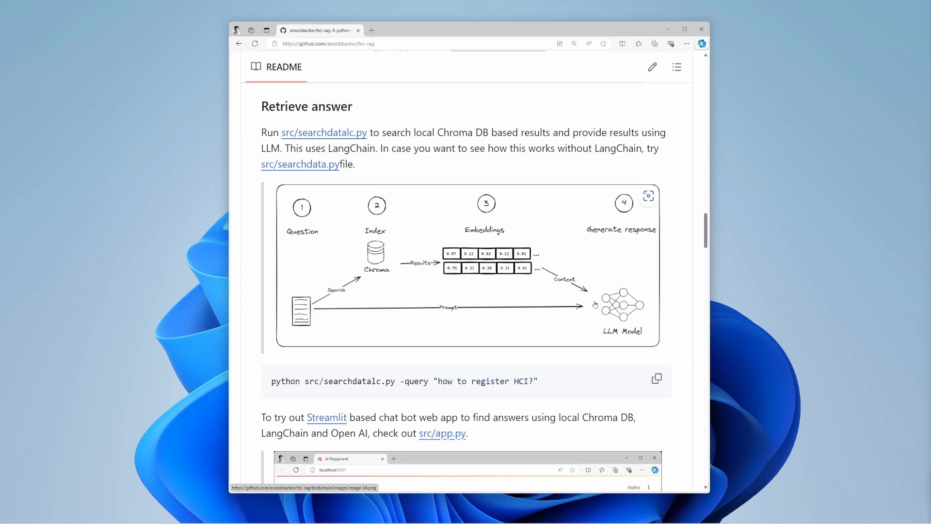